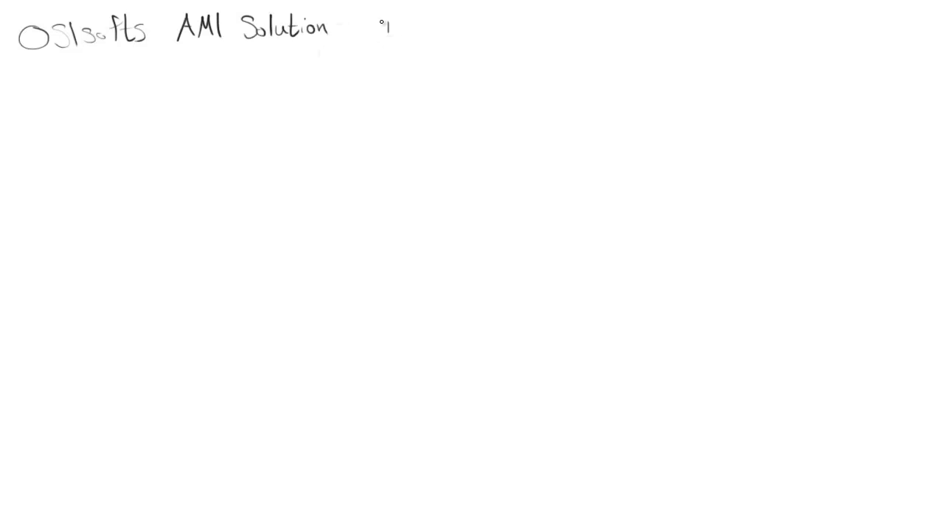
Handwrite 'The Flow of Meter Usage Data' heading, add the A-to-B arrow, and erase the temporary curves and dollar sign
type("The Flow of")
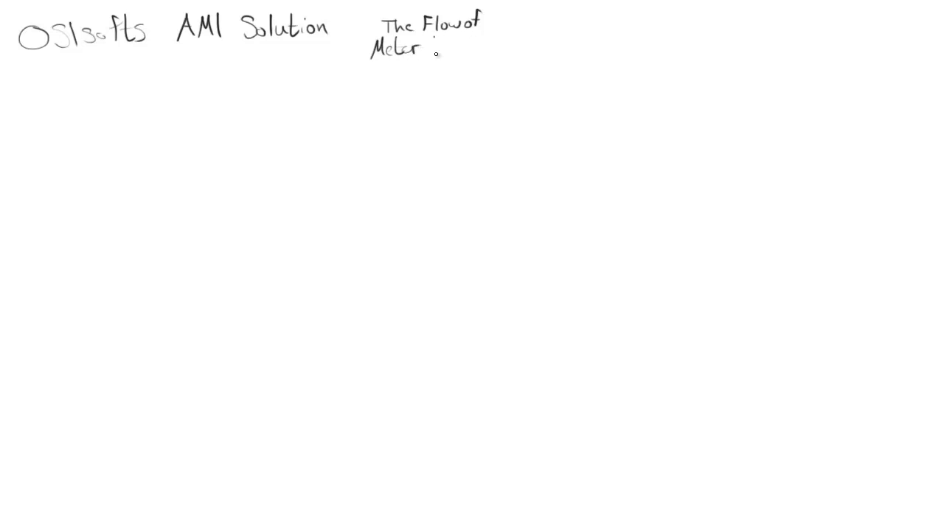
type("Usage Date")
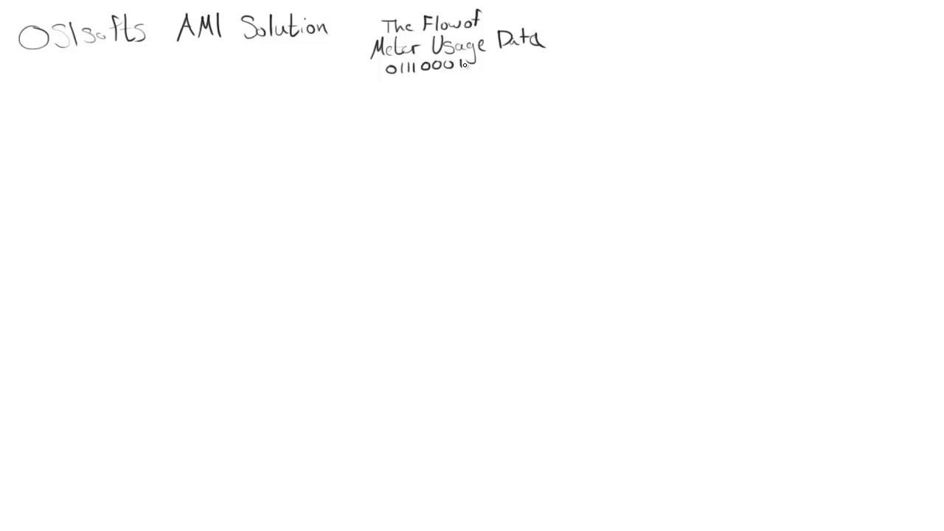
left_click_drag(422, 80, 499, 77)
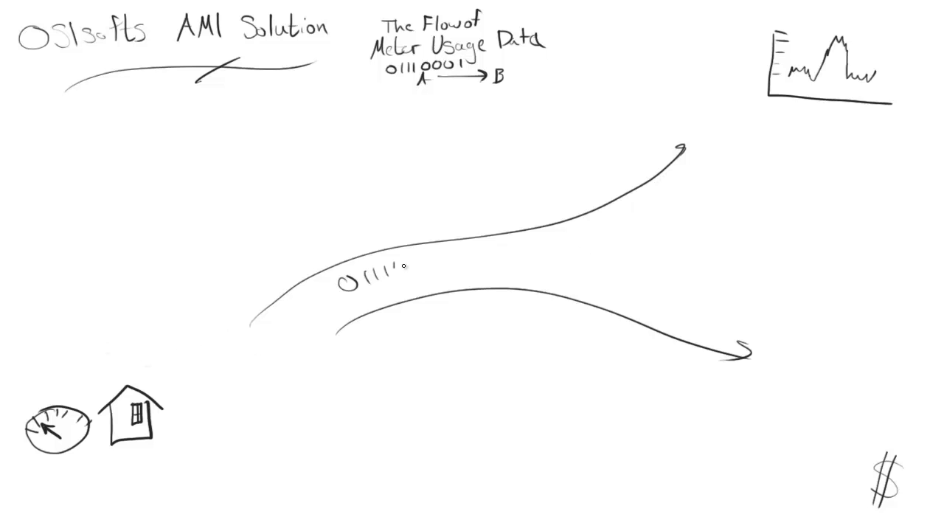
left_click_drag(398, 266, 558, 251)
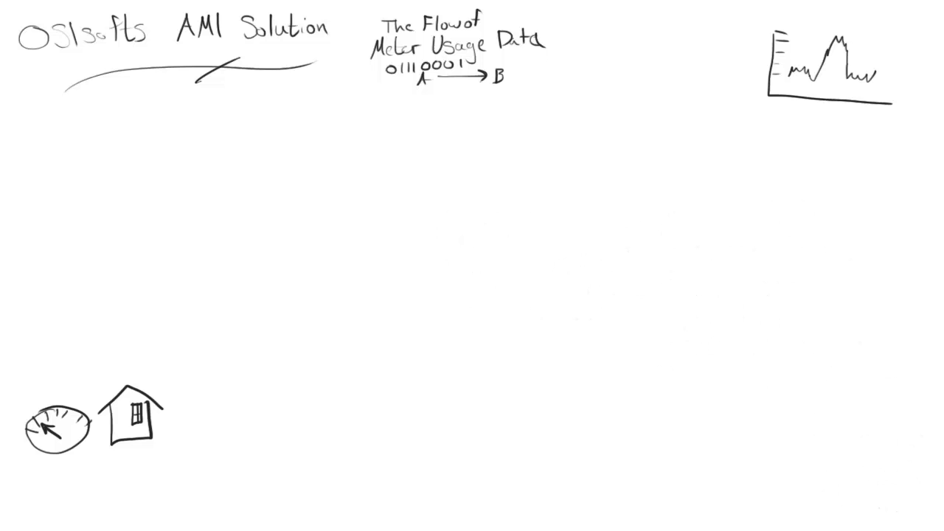
Label the Data Source box with binary data and write the PI Interface box heading
type("0111")
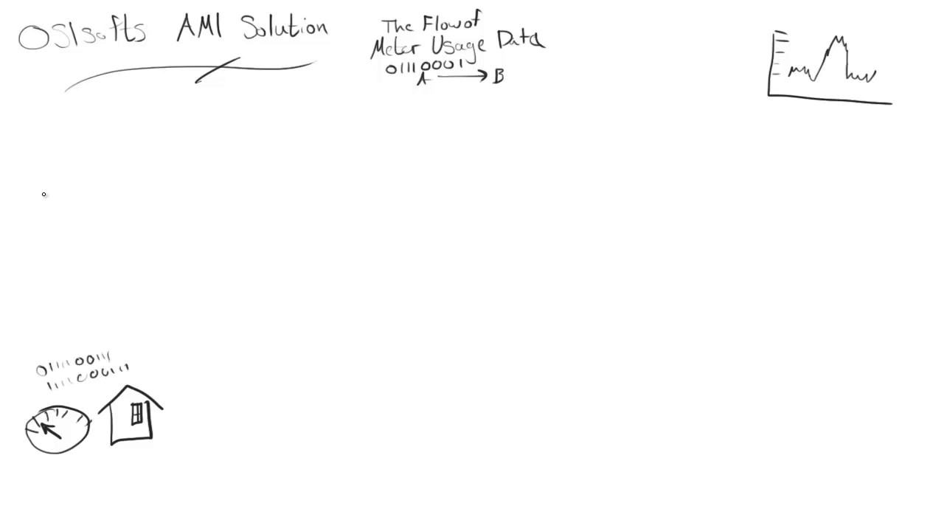
type("Data Sour")
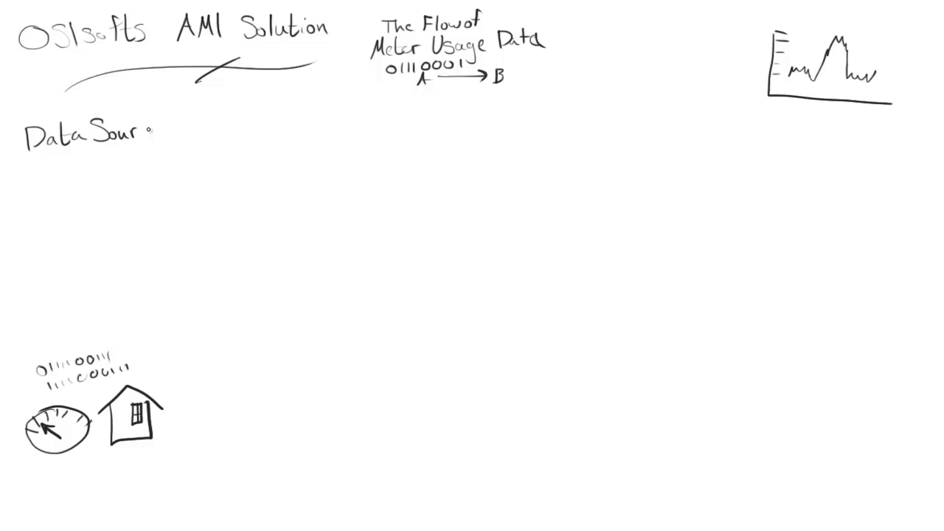
type("PI Inter")
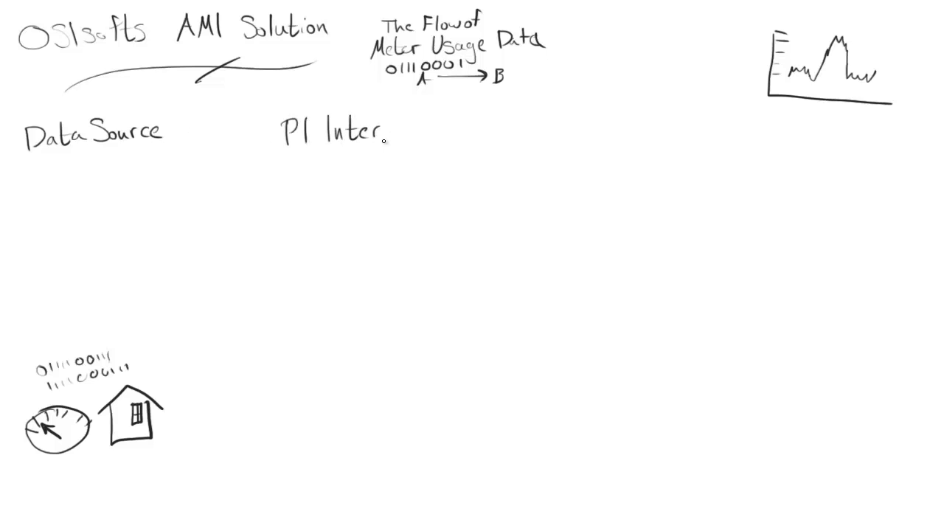
type("face")
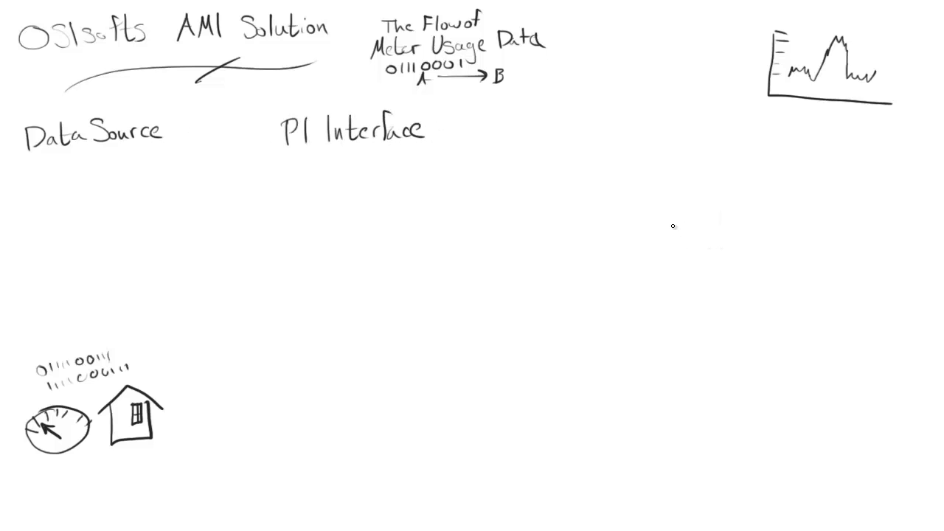
Label the PI Server and PI AF Server boxes and draw the red Archive box
type("PI Server")
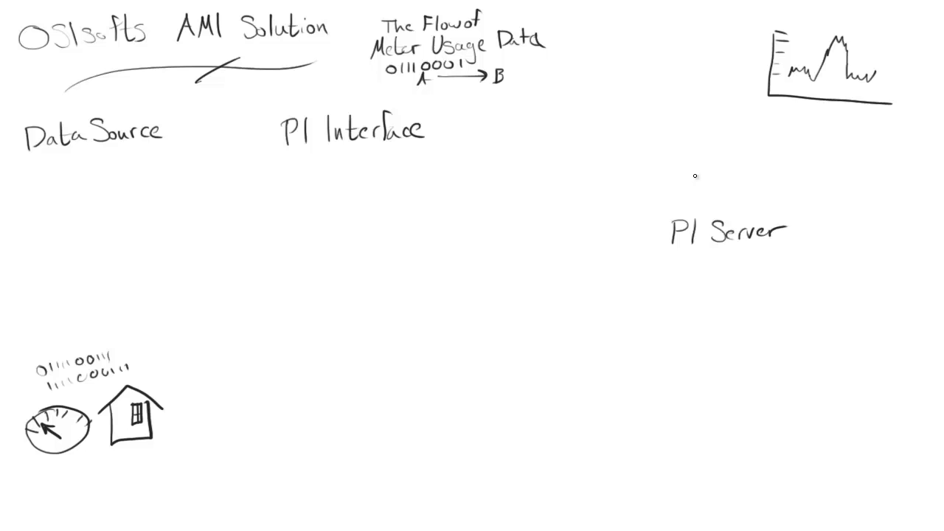
type("PI AF Server")
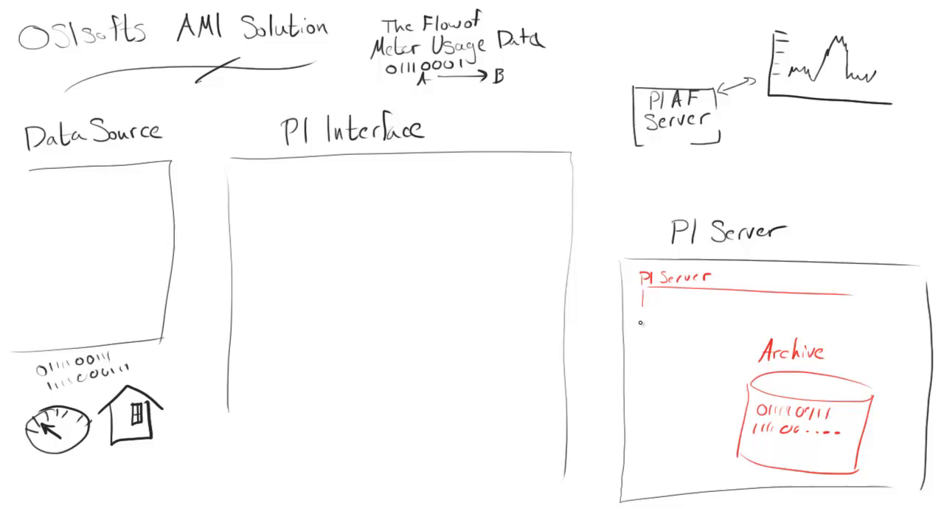
left_click_drag(642, 302, 642, 484)
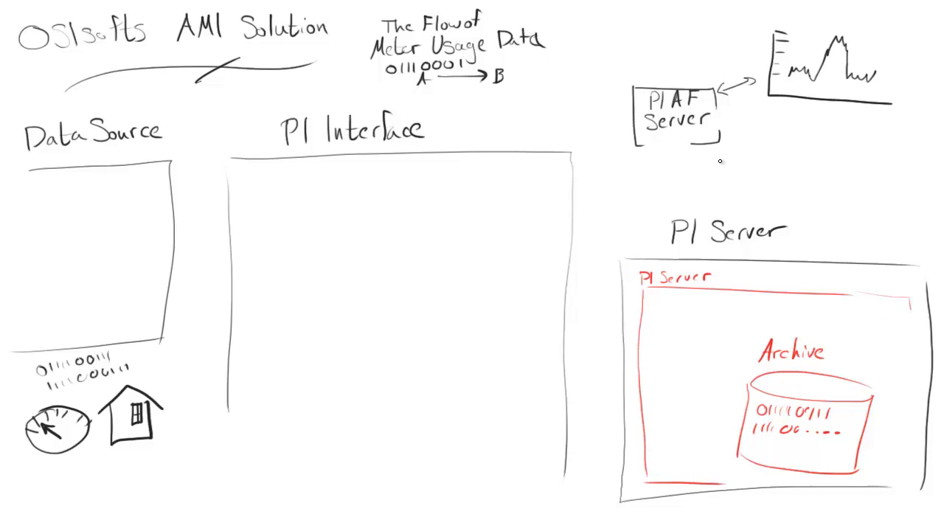
In green, note '(upon installation)' and list the AMI Event States CSV under PI SCC
left_click(244, 183)
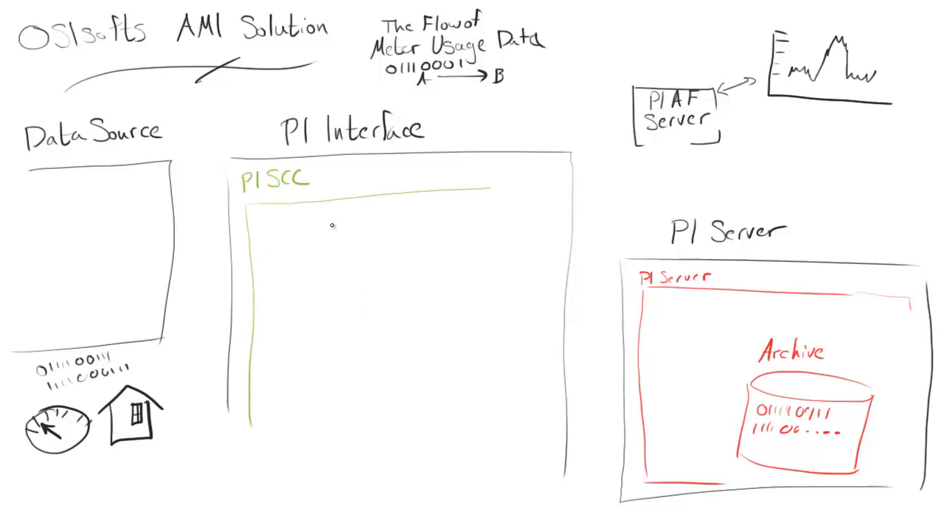
type("(upon")
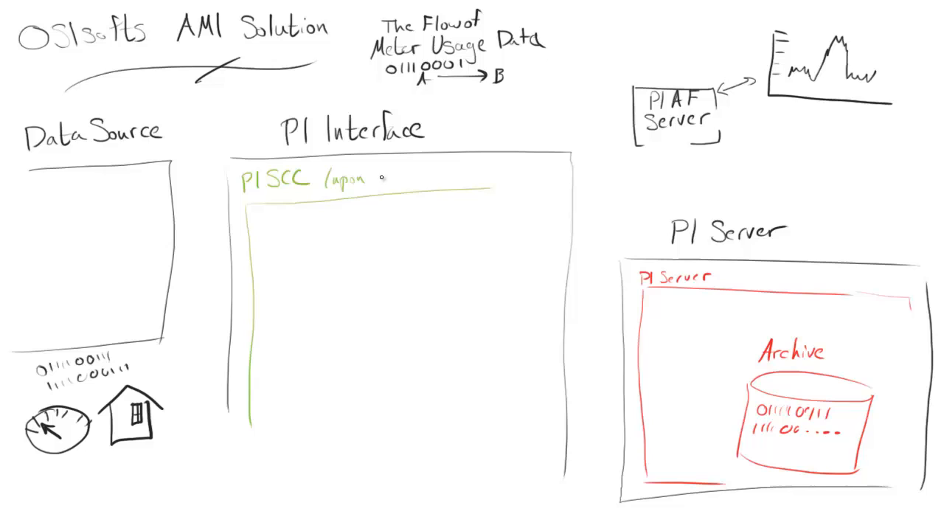
type("installation")
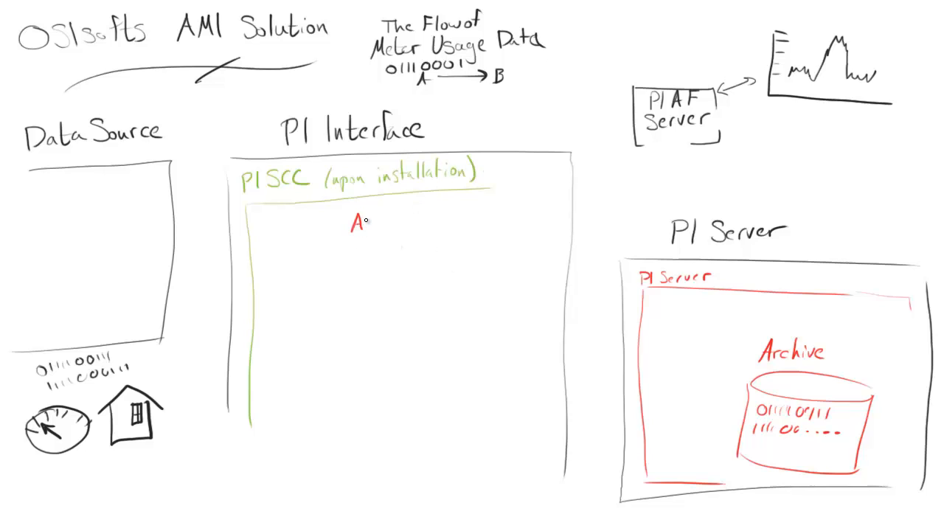
type("AMI Ev")
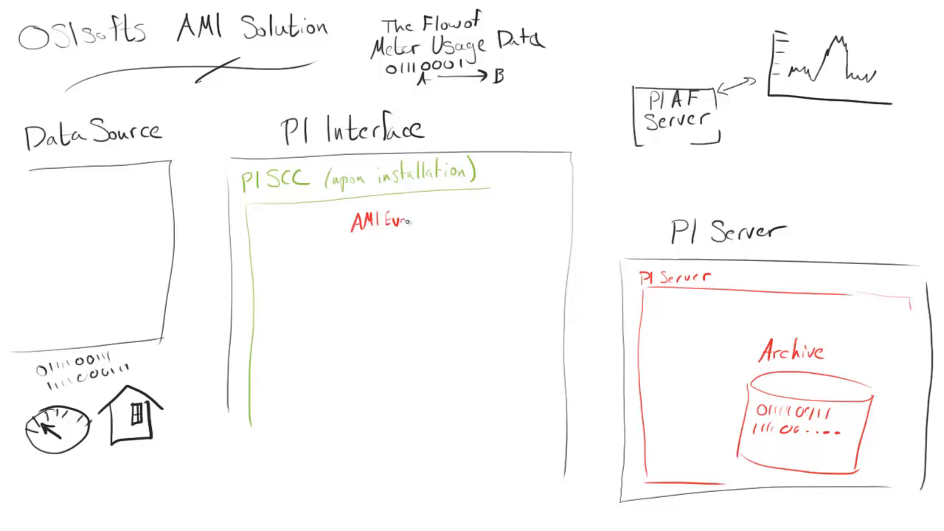
type("Event States.csv")
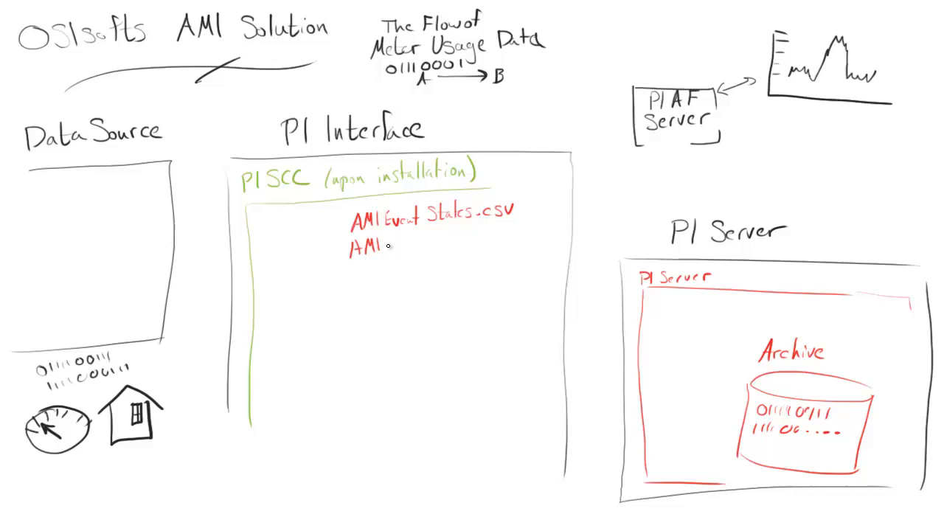
List OperationalStates.csv, AMIStatusStates.csv and <PIServer>StatusMapping.csv in the file list
type("Operational")
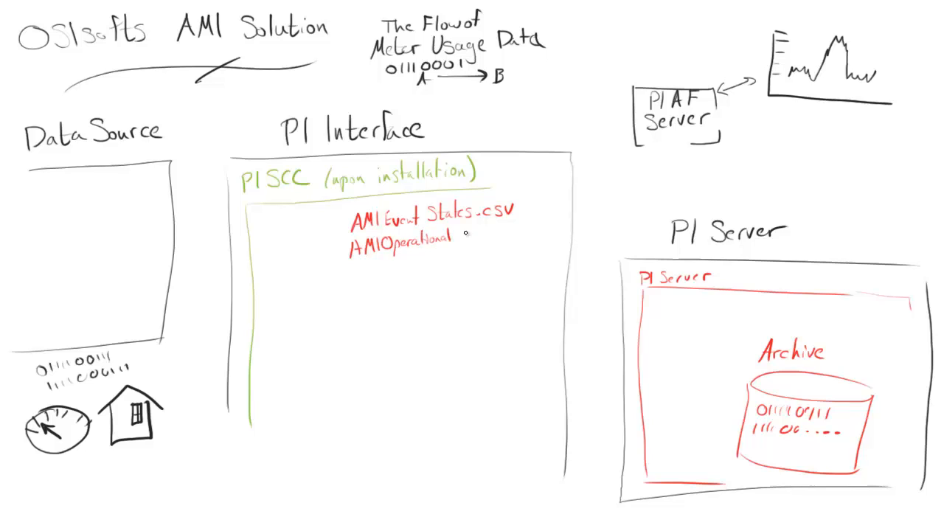
type("States.csv")
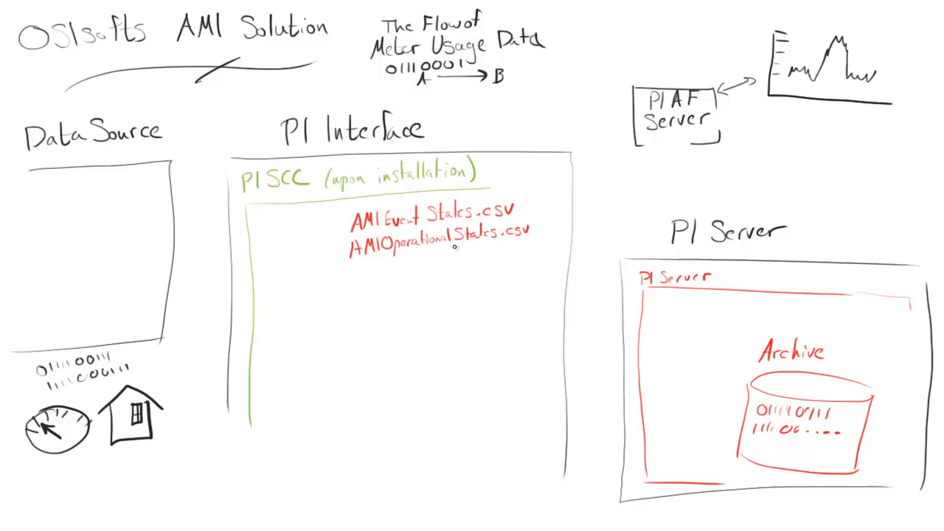
type("AMI")
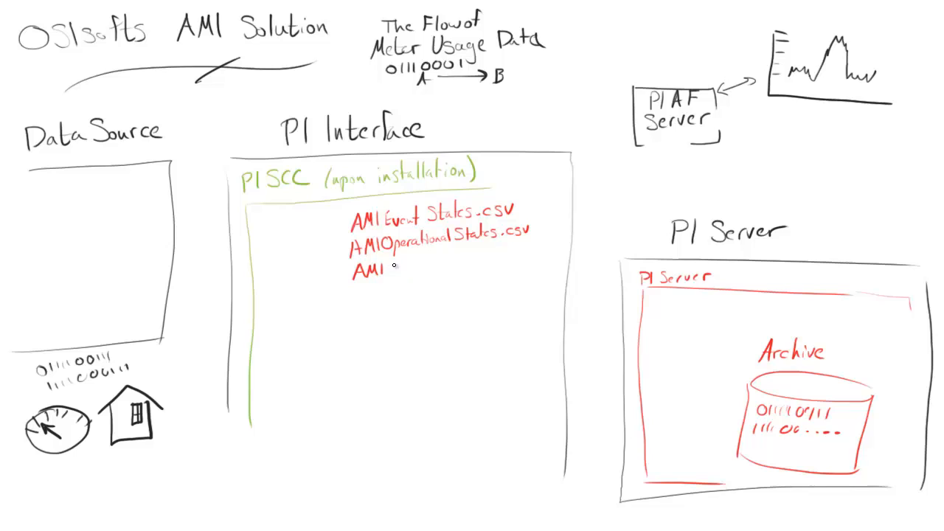
type("StatusStates.csv")
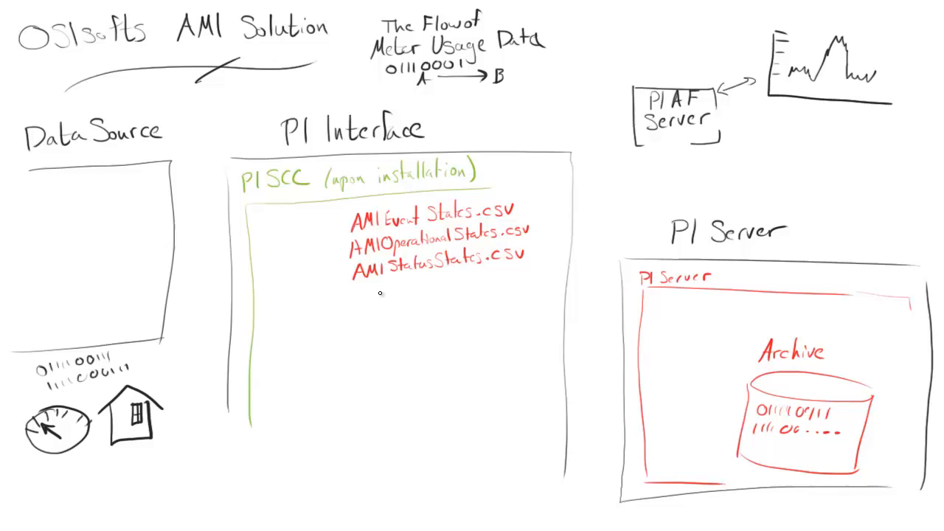
type("<PIServer>")
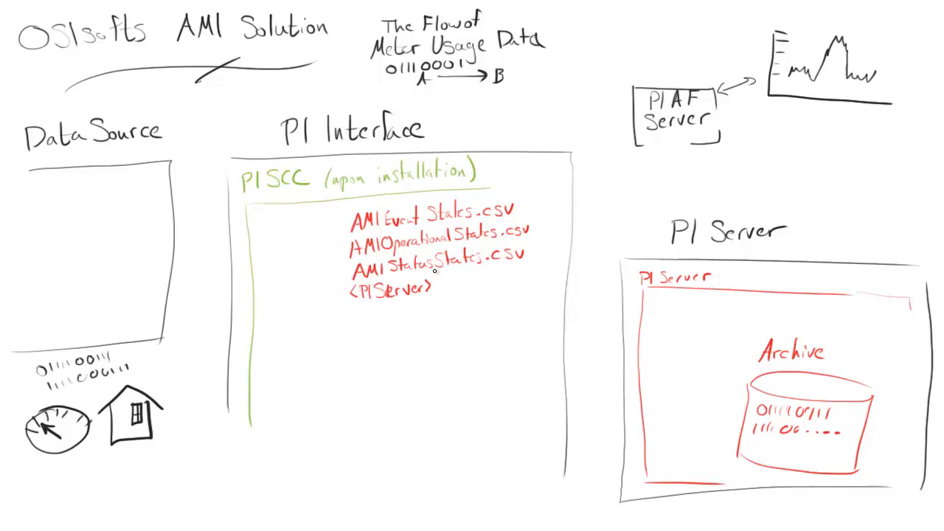
type("StatusMapping.csv")
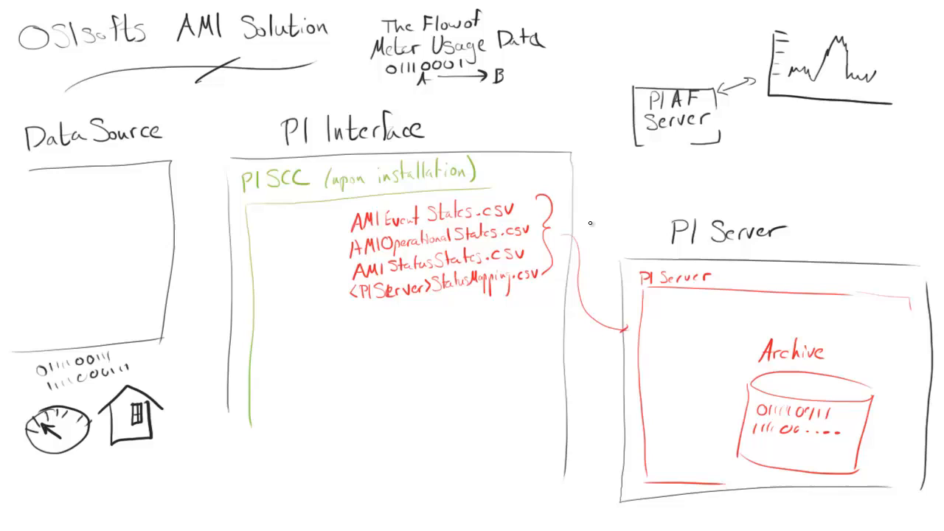
Note 'imported at PISCC installation' and write 'Test Connection' toward the server
type("imported!")
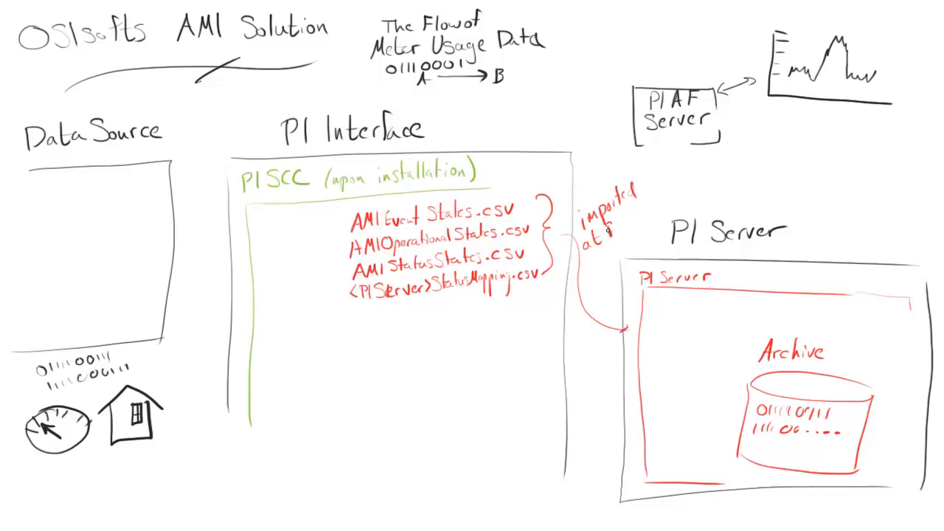
type("PISCC installation")
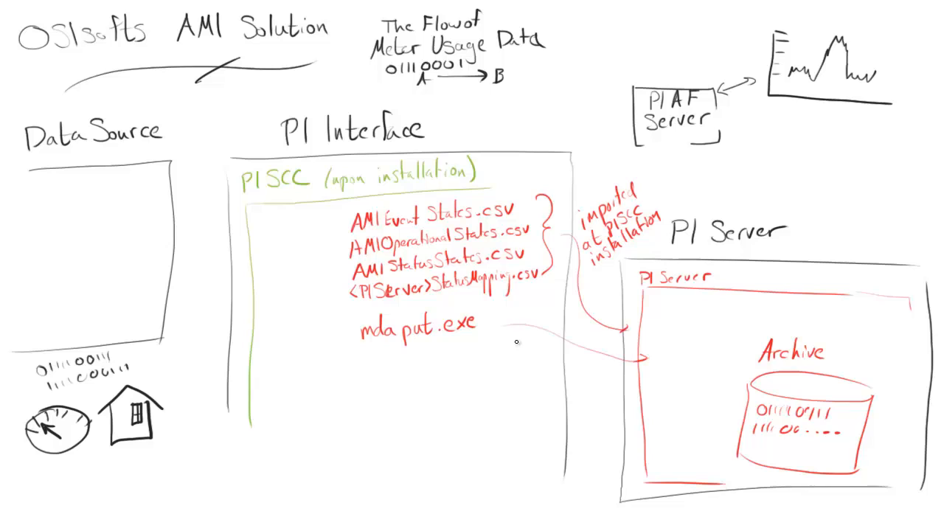
type("Test Connection")
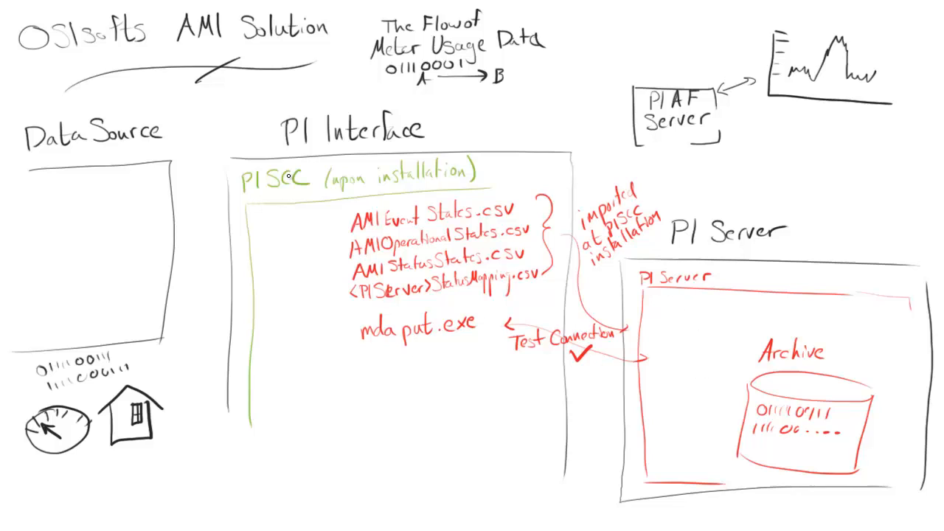
mouse_move(570, 205)
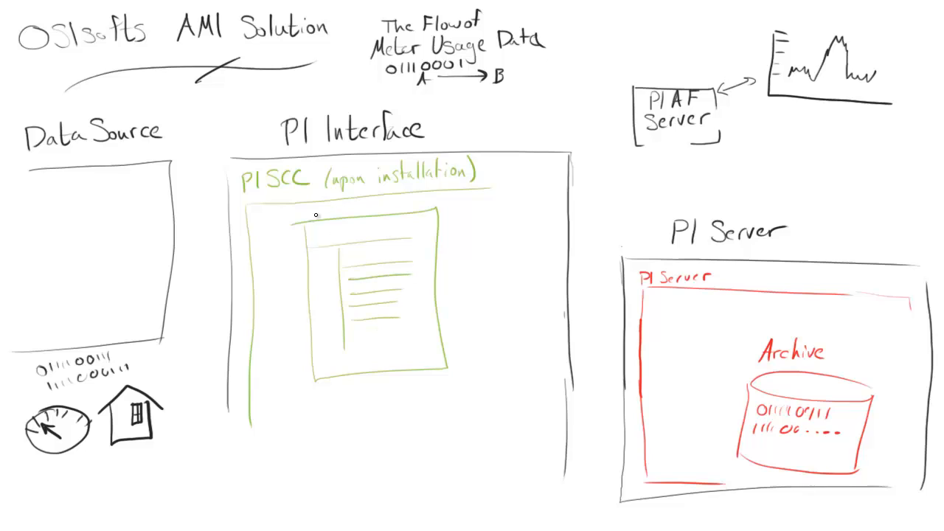
Label the meters.tbl page and write OSIsoft.PI.data.dll and OSIsoft.PI.Net.dll below it
type("meters.tbl")
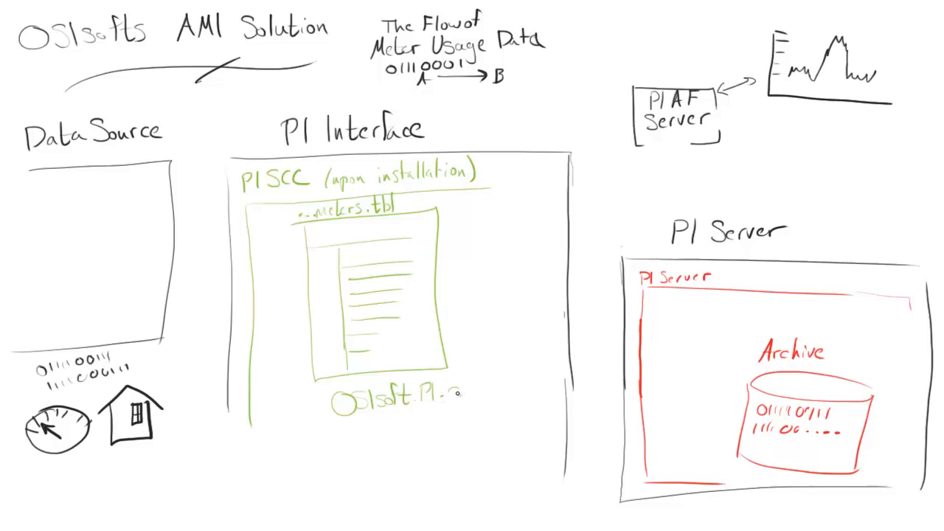
type("data.d")
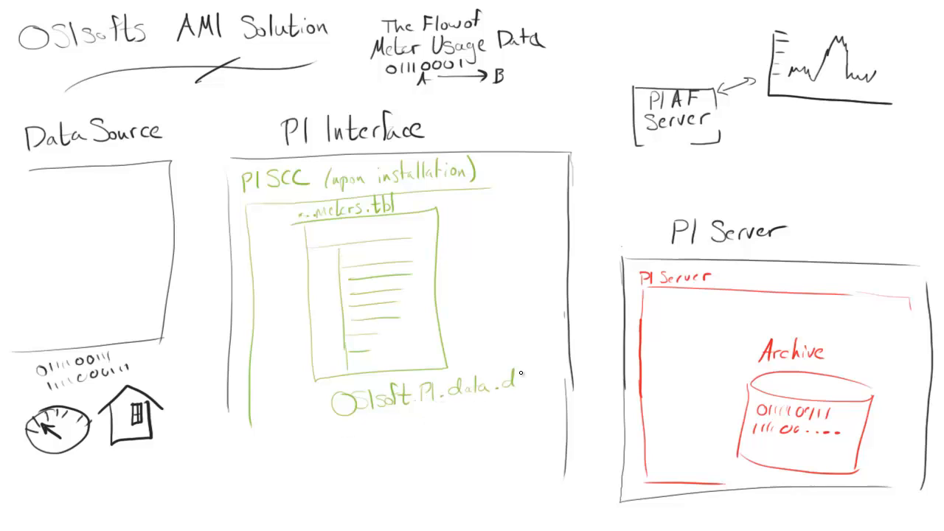
type("OSIsoft")
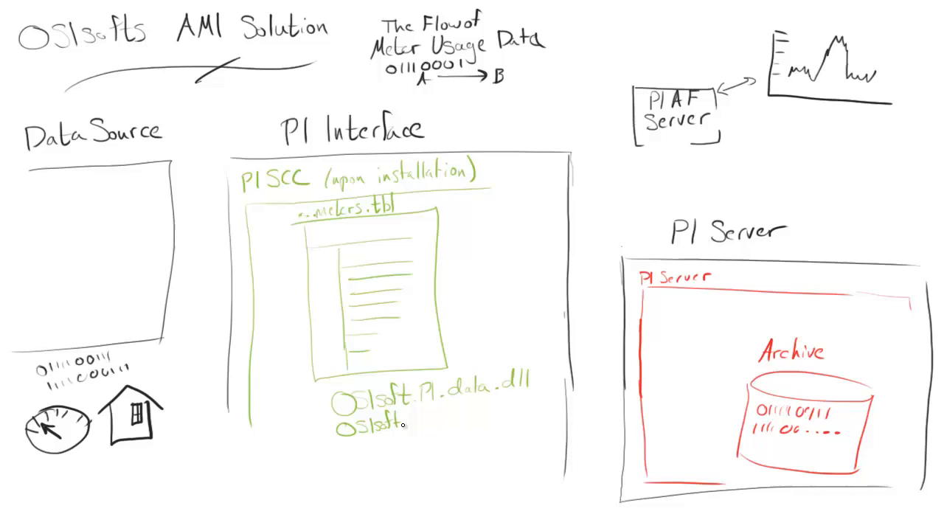
type("PI.Net.dll]")
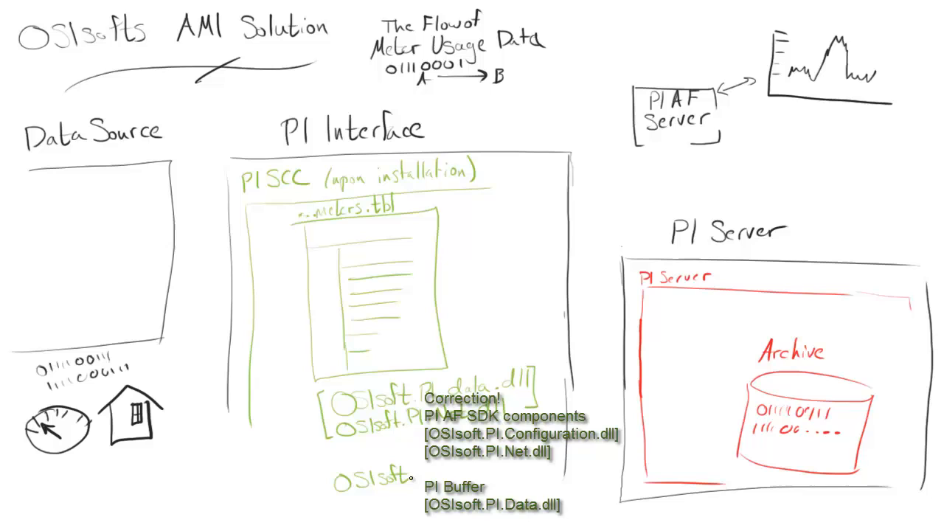
Add OSIsoft.PI.Configuration.dll to the DLL bracket and start the Head End Software label in Data Source
type("PI.Co")
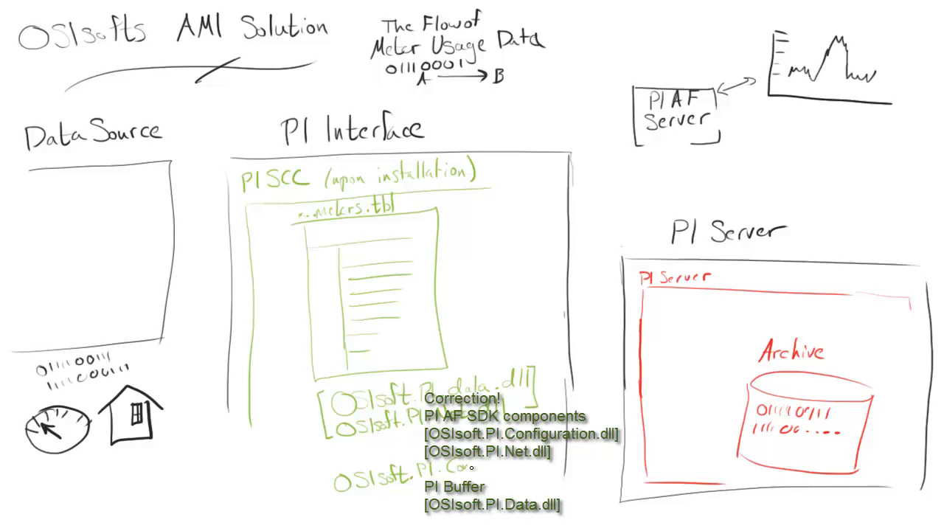
type("Configuration")
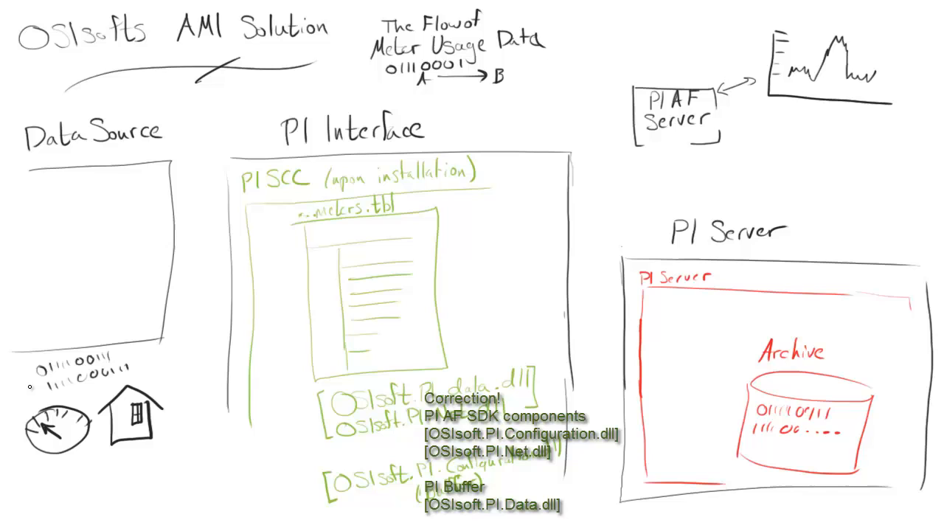
type("Head")
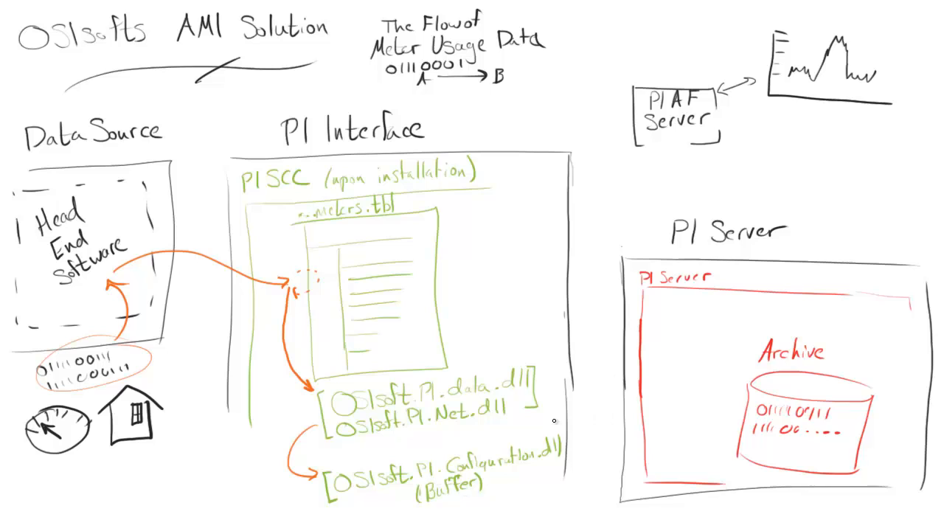
Link the DLLs to the PI Server and write snapshot table, EvtQueue and 'No Exception' inside it
left_click_drag(543, 428, 655, 328)
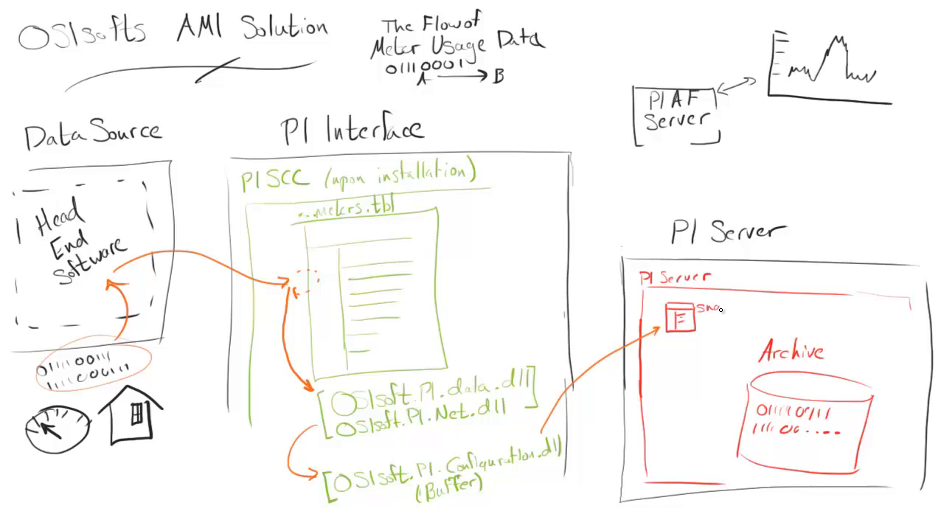
type("snapshot table")
left_click(680, 368)
type("Evt")
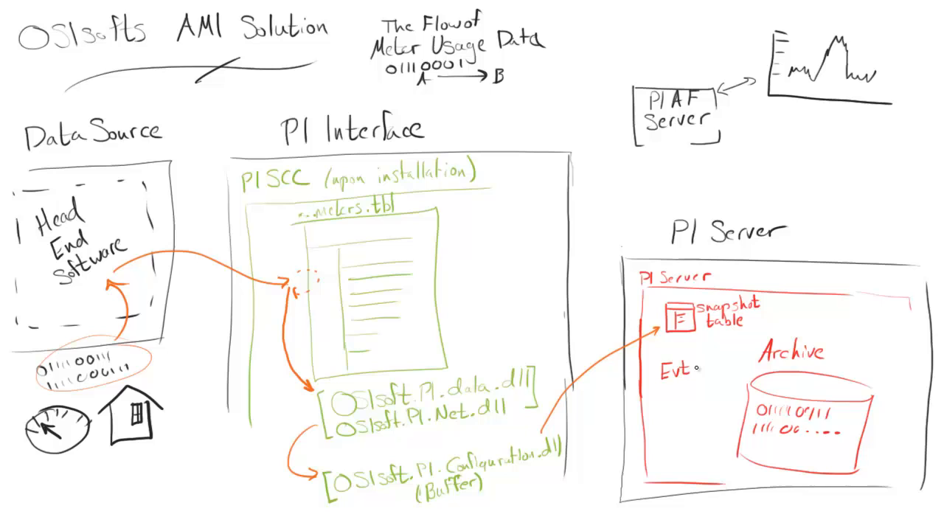
type("Queue")
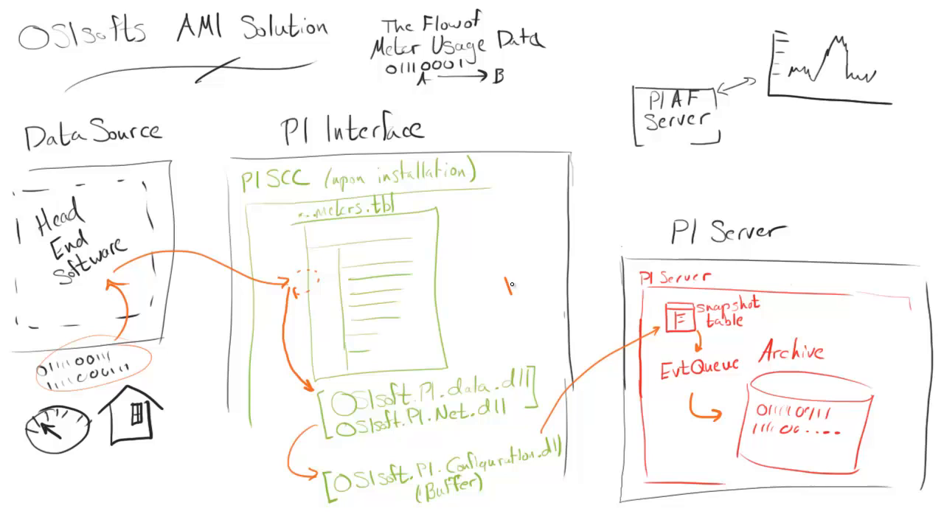
type("No Except")
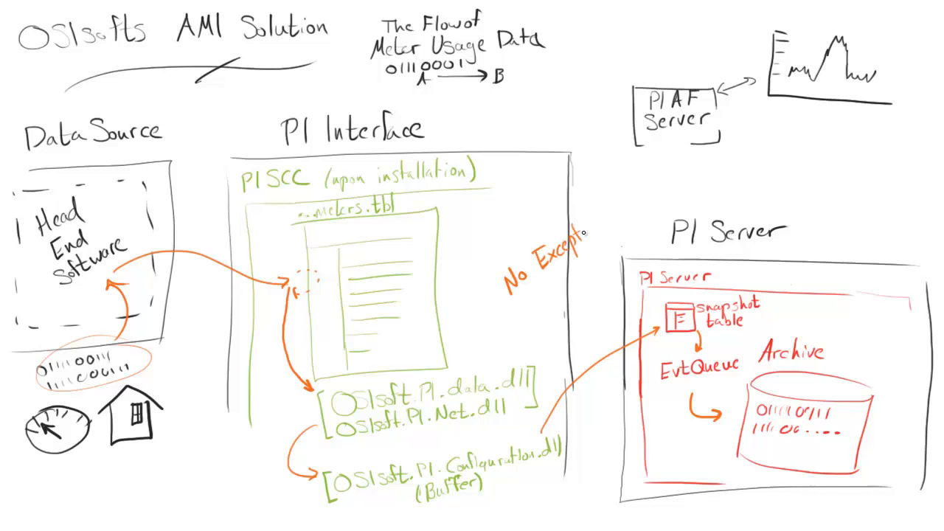